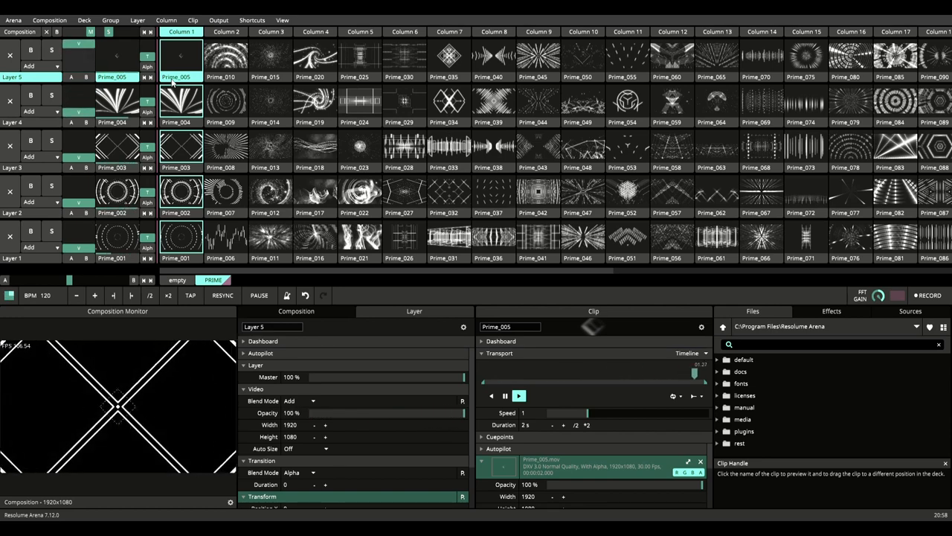
Trigger Prime_010, Prime_019, Prime_022 and neighbouring Prime clips across the layers for preview.
{"action": "left_click", "coordinate": [226, 102]}
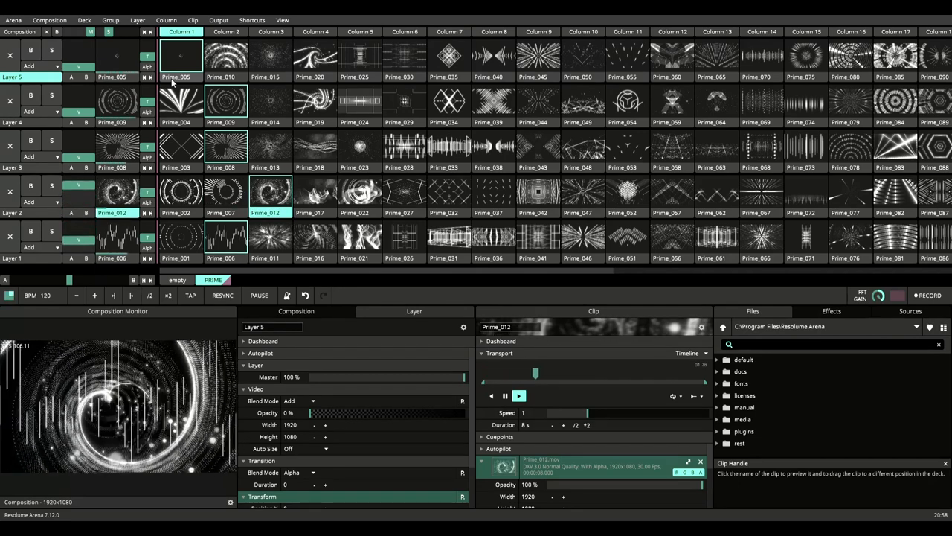
{"action": "left_click", "coordinate": [270, 149]}
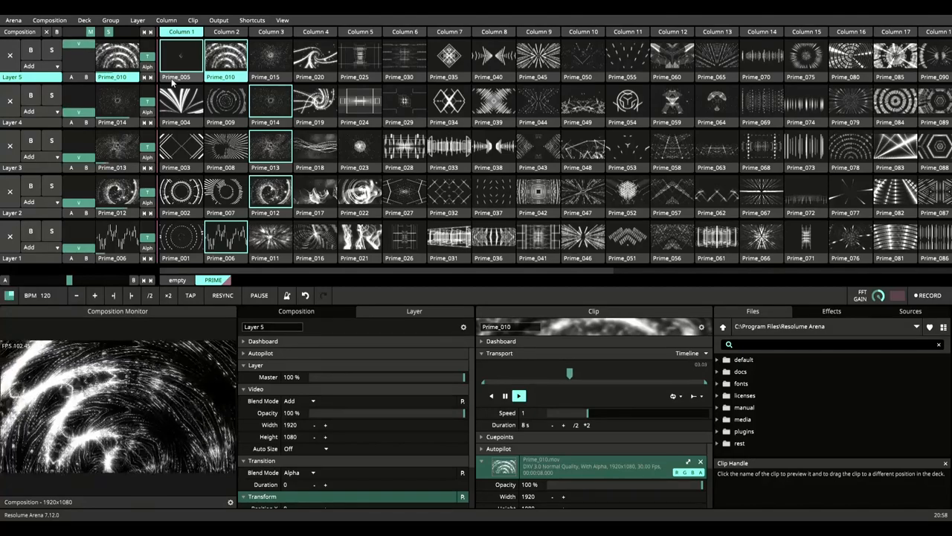
{"action": "left_click", "coordinate": [316, 100]}
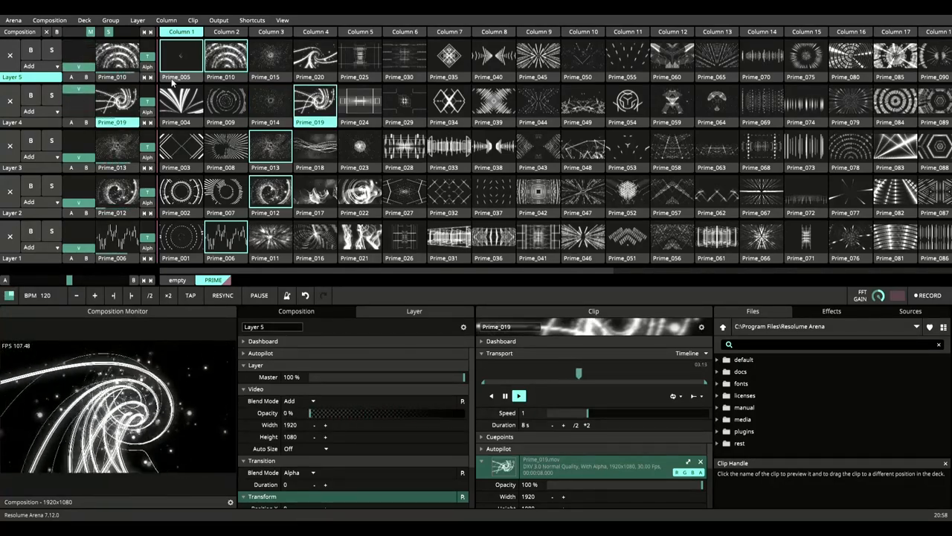
{"action": "left_click", "coordinate": [316, 147]}
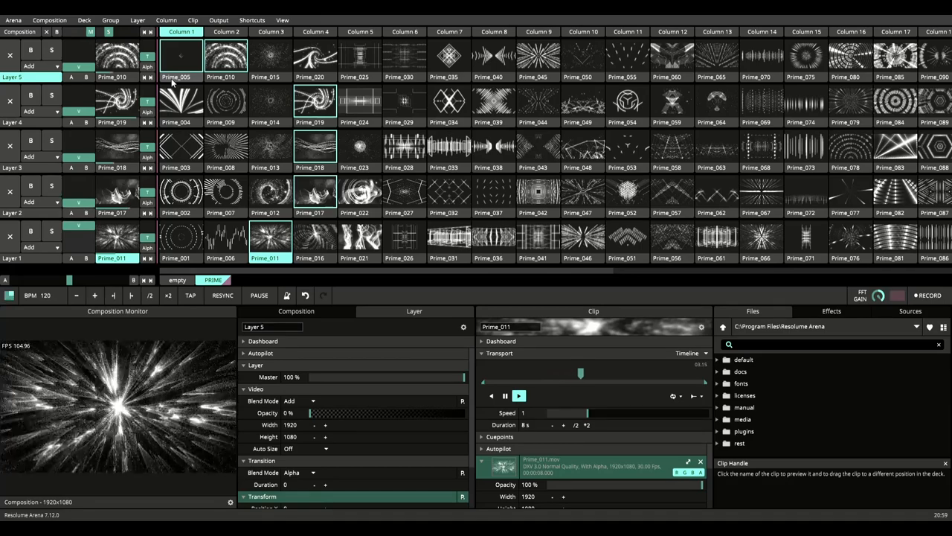
{"action": "left_click", "coordinate": [359, 192]}
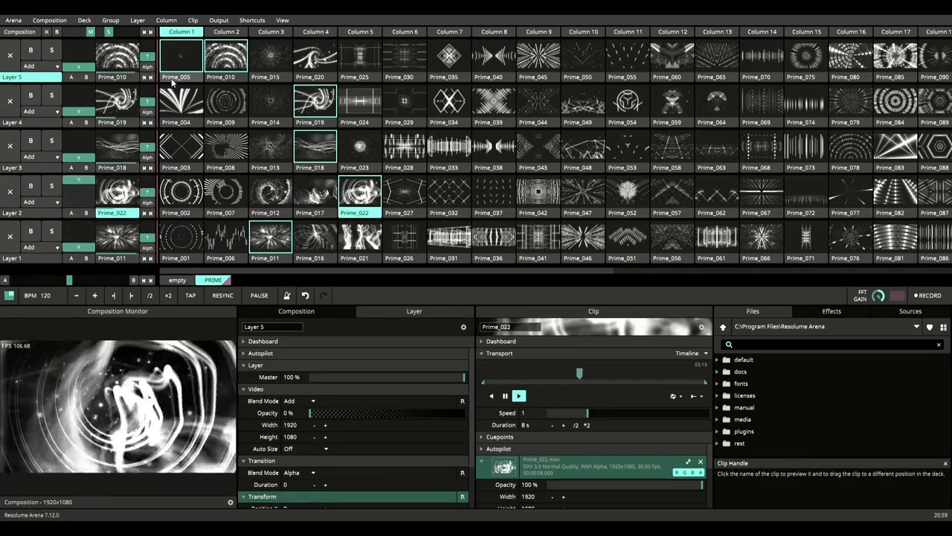
{"action": "left_click", "coordinate": [359, 147]}
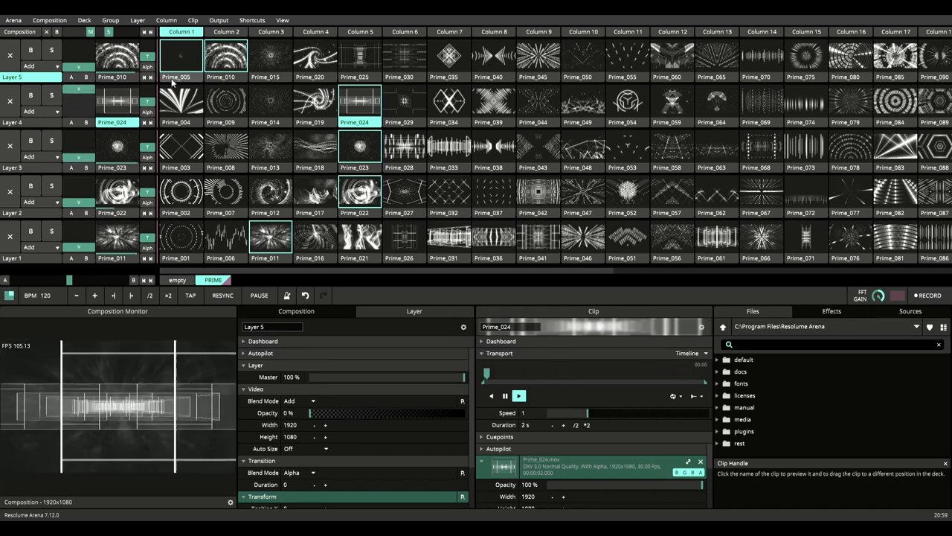
Trigger Prime_015 and Prime_029, then switch to the empty deck.
{"action": "left_click", "coordinate": [271, 57]}
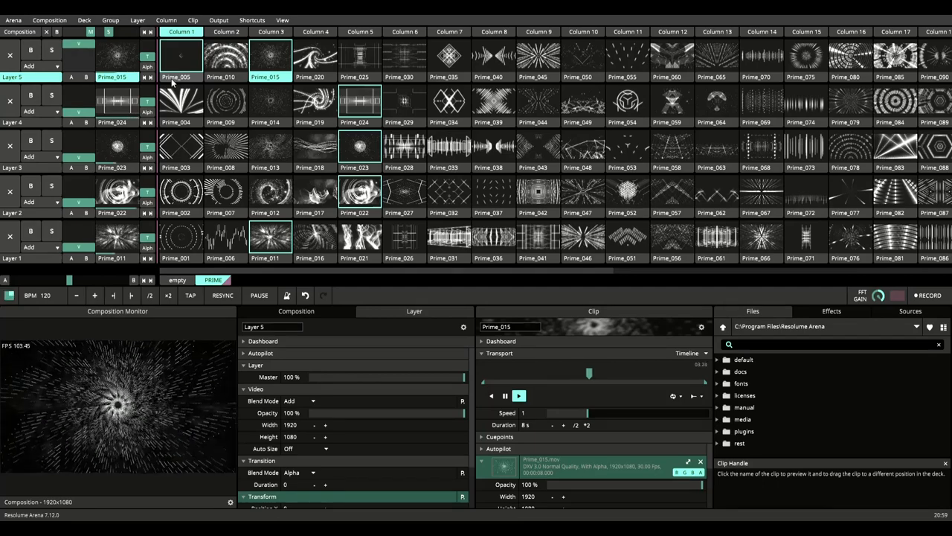
{"action": "left_click", "coordinate": [405, 102]}
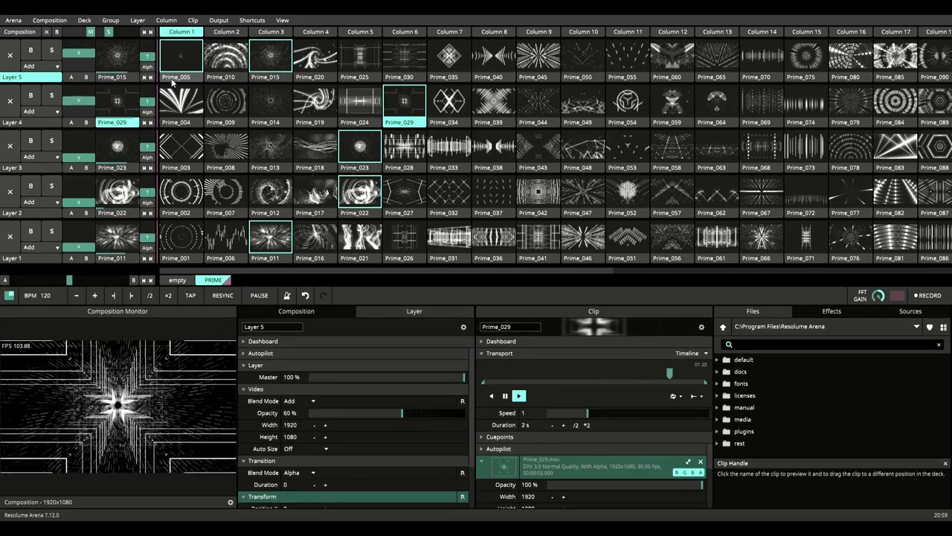
{"action": "left_click_drag", "start_coordinate": [401, 413], "coordinate": [334, 413]}
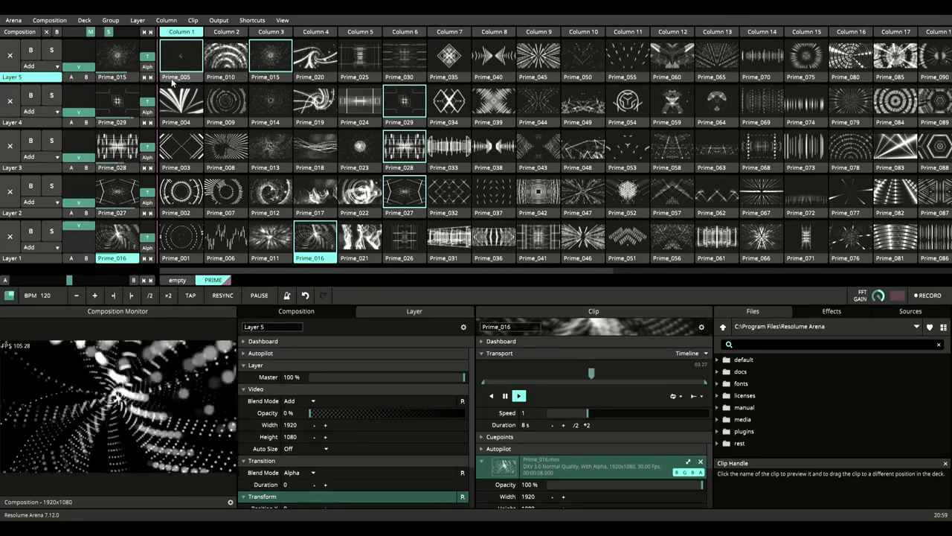
{"action": "left_click", "coordinate": [449, 198]}
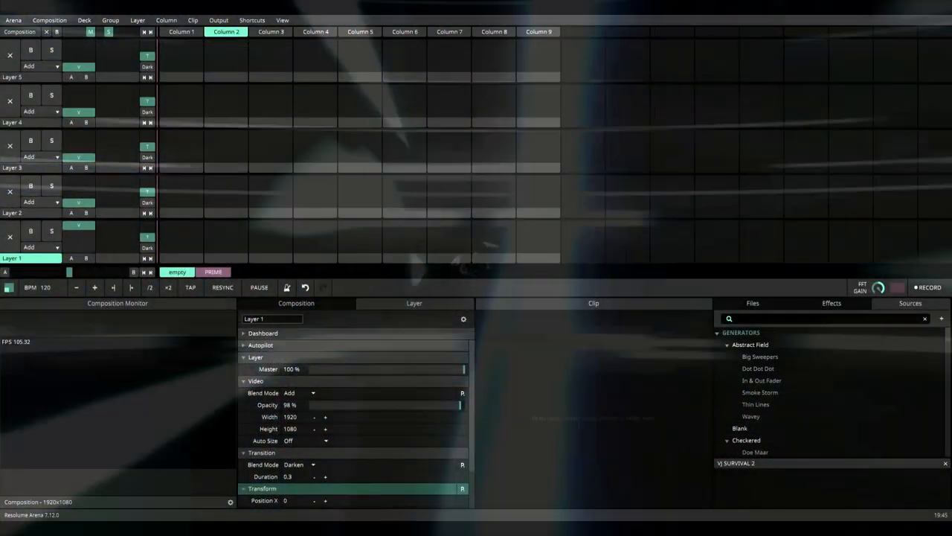
Bring up the VJ SURVIVAL 2 deck with VjSurvivalKit2 clips playing on its layers.
{"action": "left_click", "coordinate": [259, 280]}
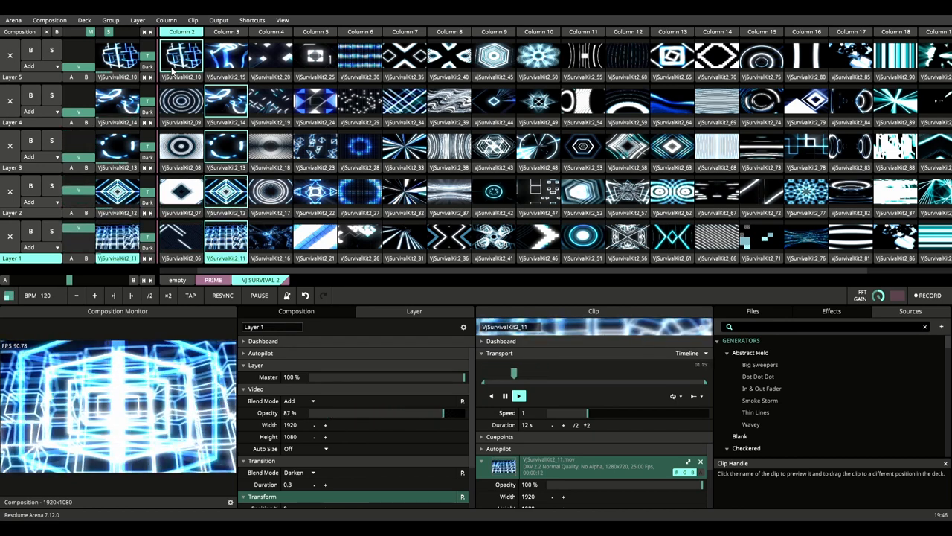
Trigger VjSurvivalKit2_17 on Layer 2, VjSurvivalKit2_18 on Layer 3 and the clip above them.
{"action": "left_click", "coordinate": [270, 190]}
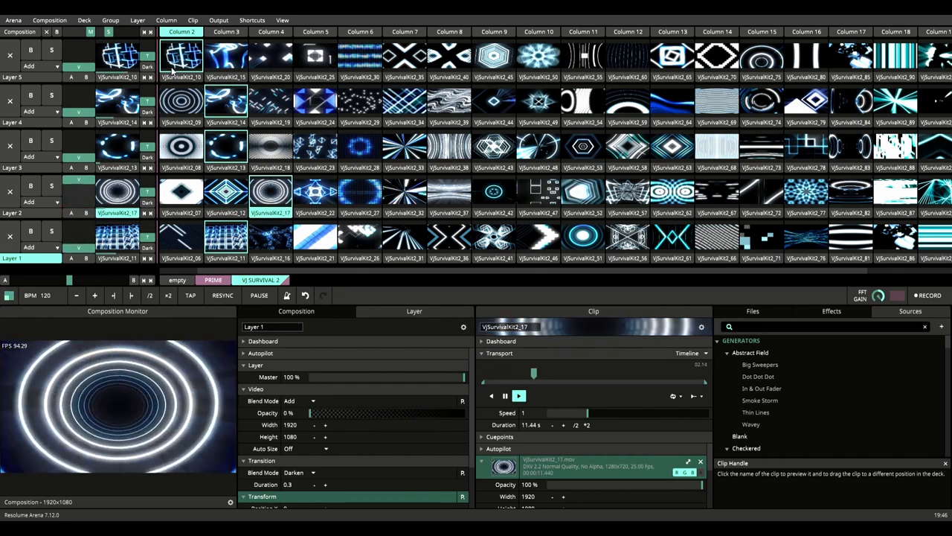
{"action": "left_click", "coordinate": [271, 145]}
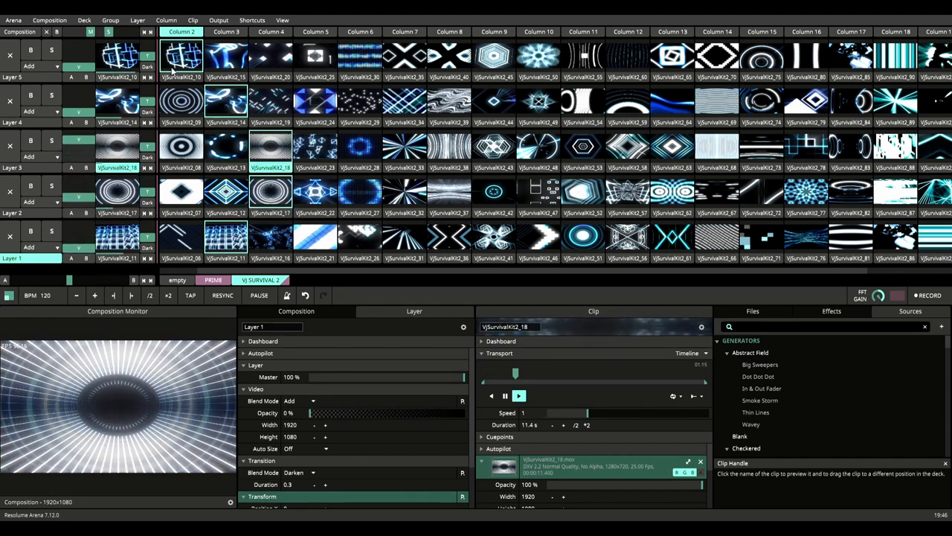
{"action": "left_click", "coordinate": [271, 100]}
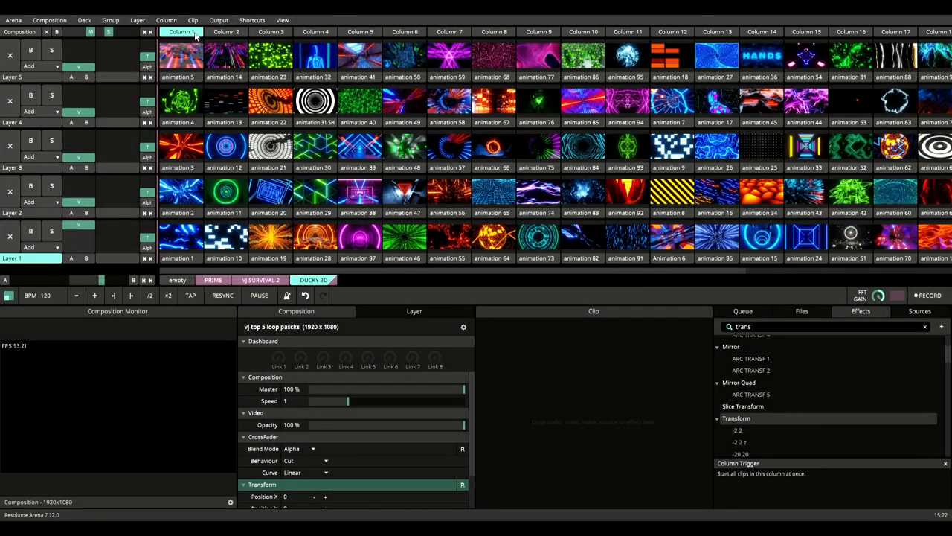
Launch the Ducky 3D deck's first column, then start its second column of clips.
{"action": "left_click", "coordinate": [180, 32]}
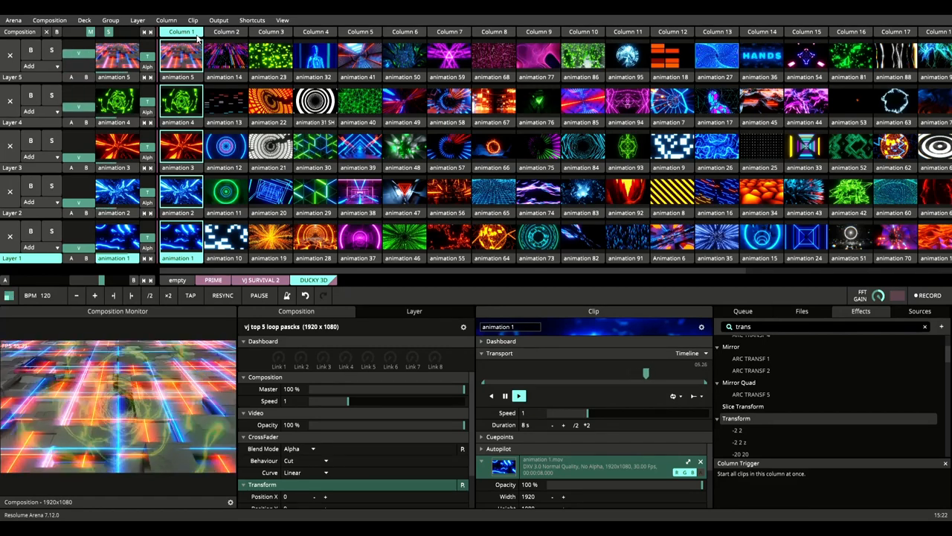
{"action": "left_click", "coordinate": [225, 102]}
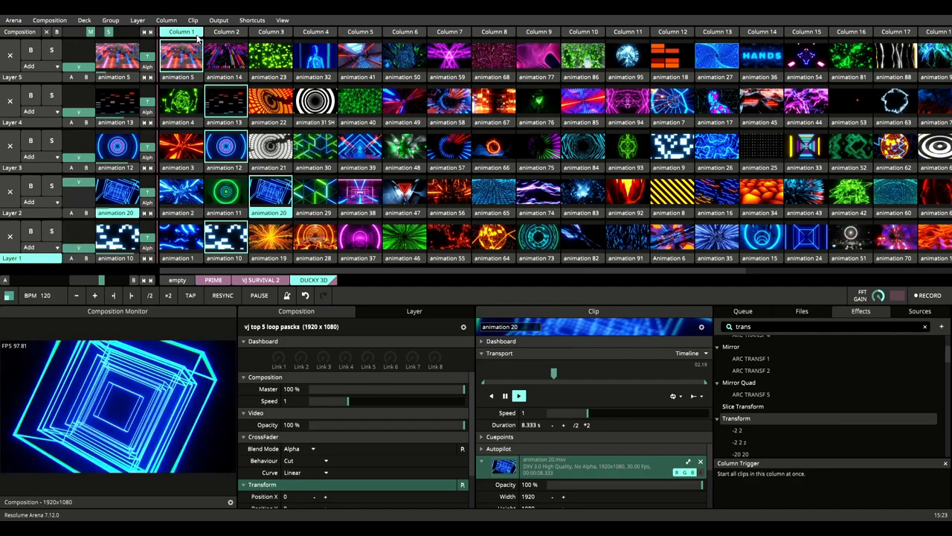
Trigger Ducky 3D clips animation 31 SH, animation 29 and animation 38 and a further clip.
{"action": "left_click", "coordinate": [270, 145]}
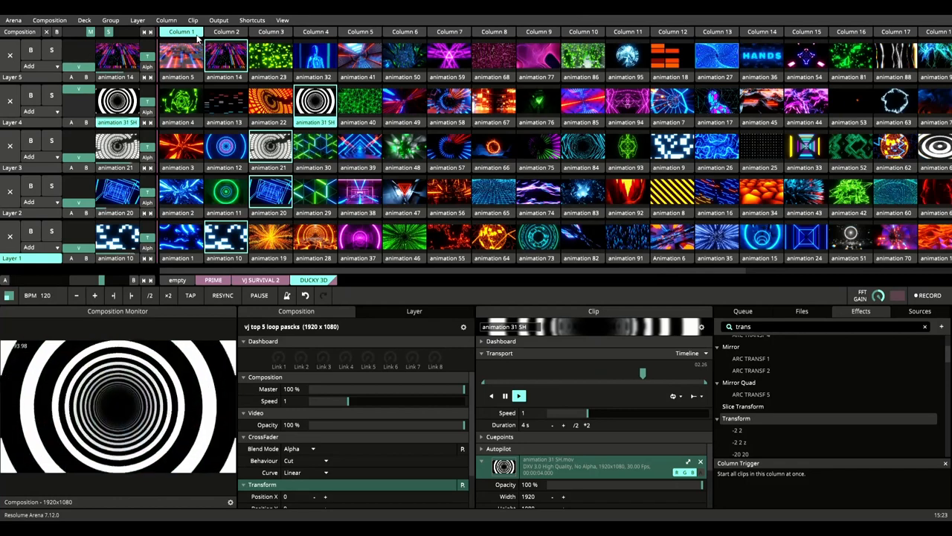
{"action": "left_click", "coordinate": [316, 145]}
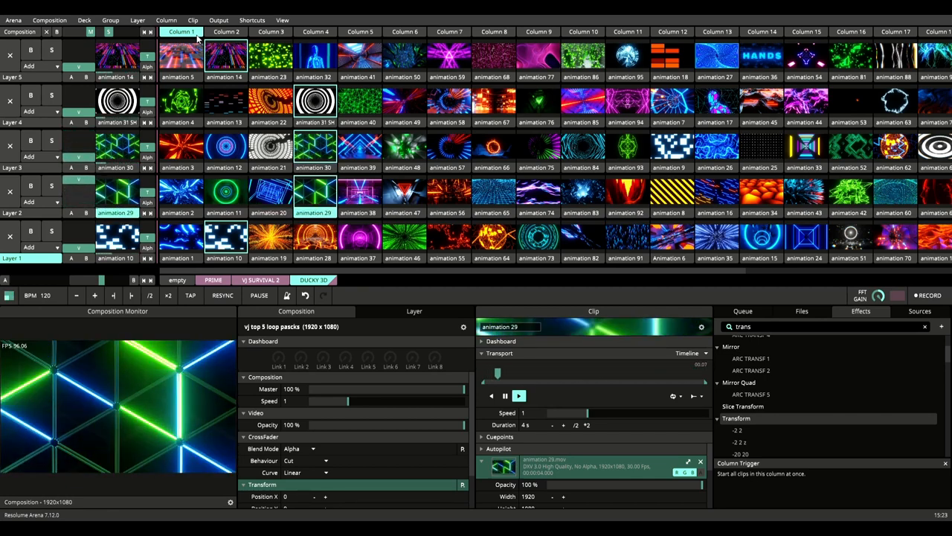
{"action": "left_click", "coordinate": [270, 238]}
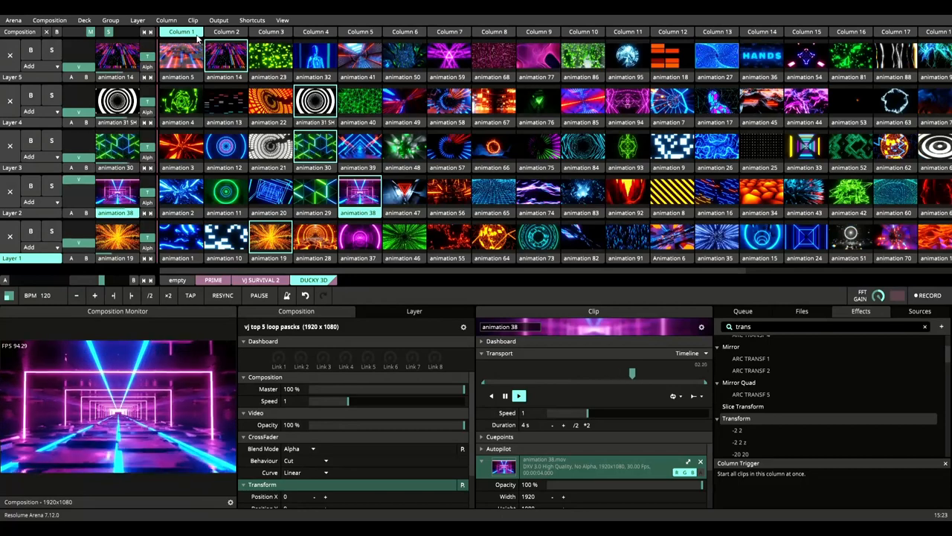
{"action": "left_click", "coordinate": [360, 147]}
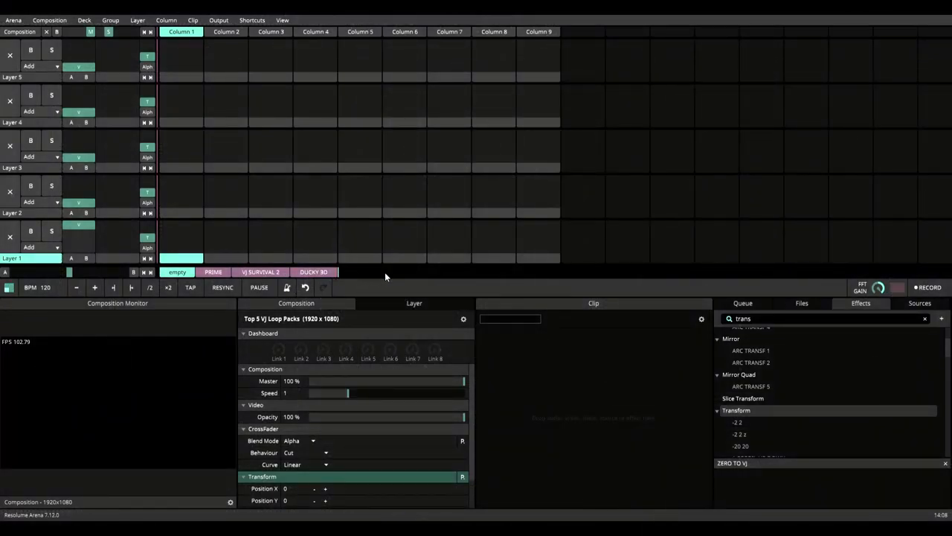
Switch to the Zero to VJ deck and trigger Day 63 and the next Day clip.
{"action": "left_click", "coordinate": [361, 271]}
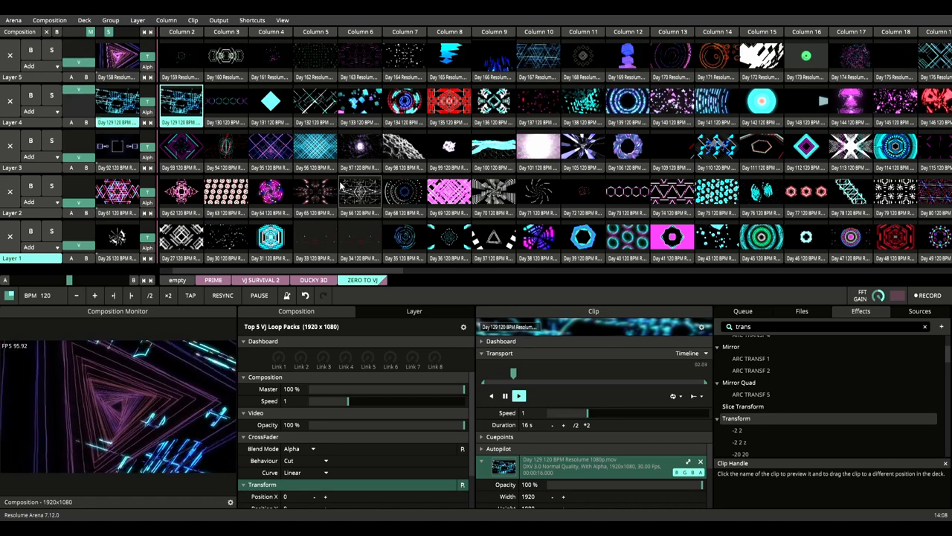
{"action": "left_click", "coordinate": [181, 147]}
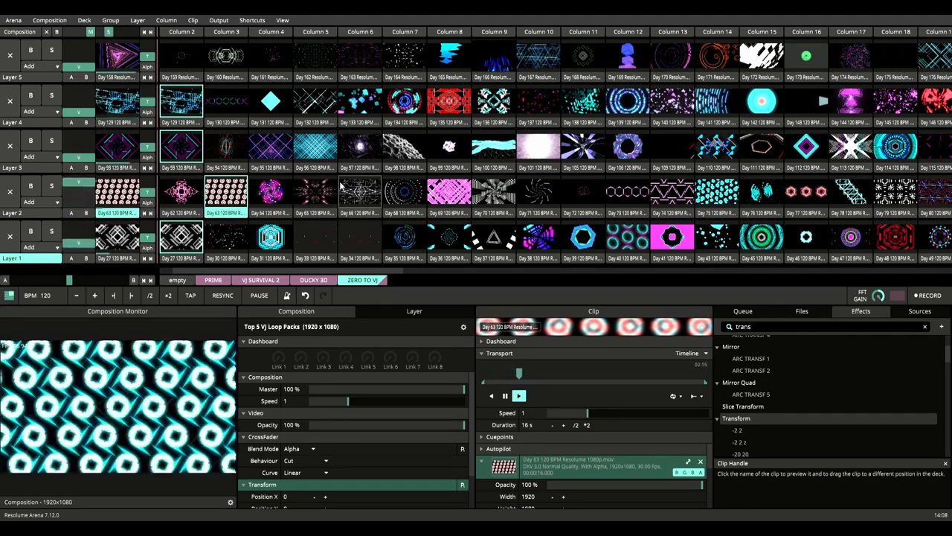
{"action": "left_click", "coordinate": [225, 147]}
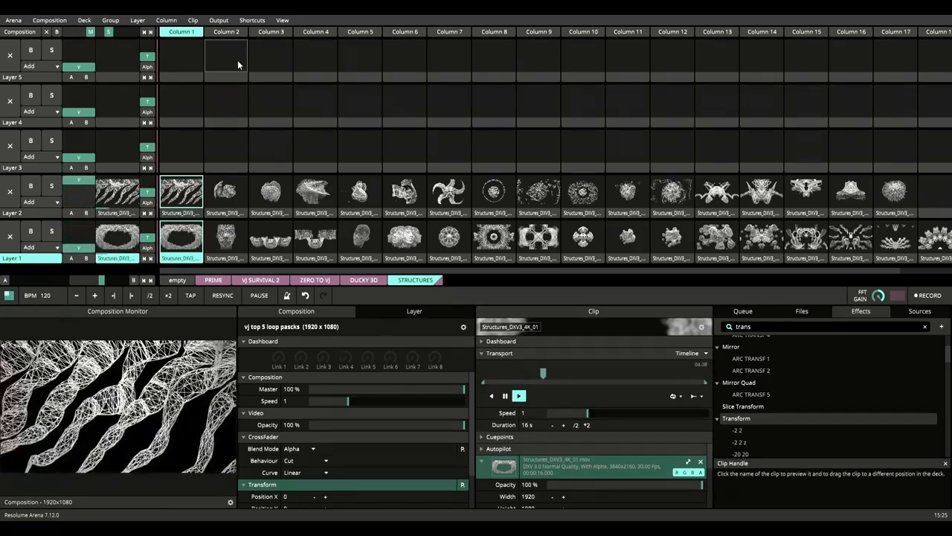
Trigger Structures_DXV3_4K_21, Structures_DXV3_4K_22 and a further Structures clip.
{"action": "left_click", "coordinate": [224, 240]}
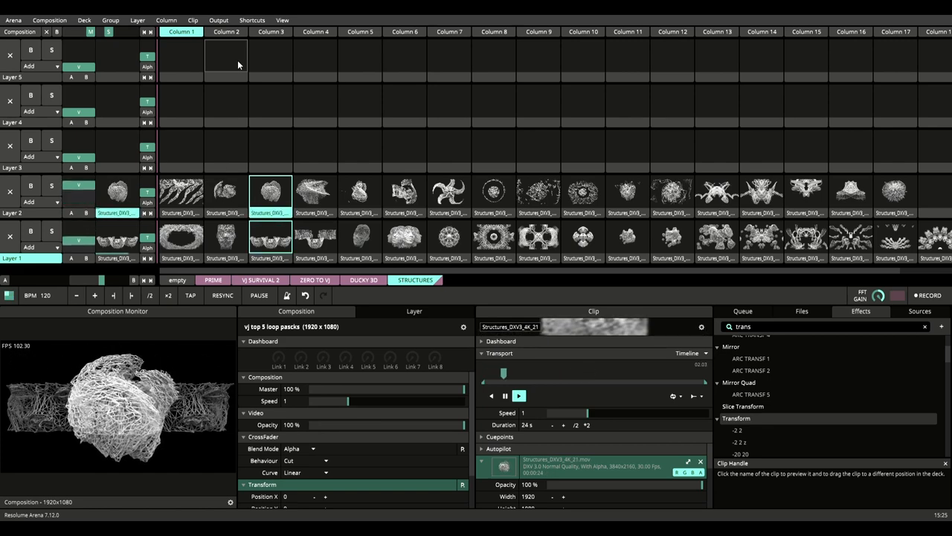
{"action": "left_click", "coordinate": [315, 238]}
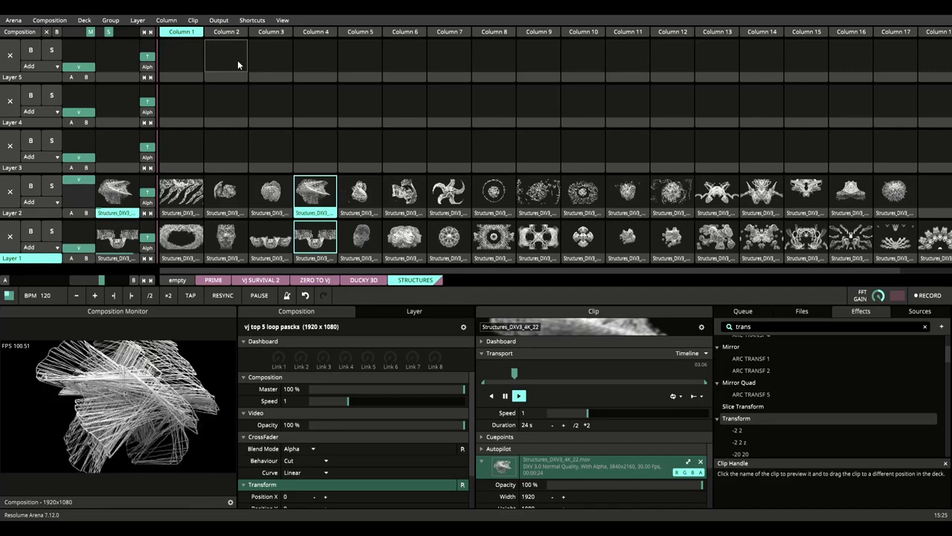
{"action": "left_click", "coordinate": [360, 241]}
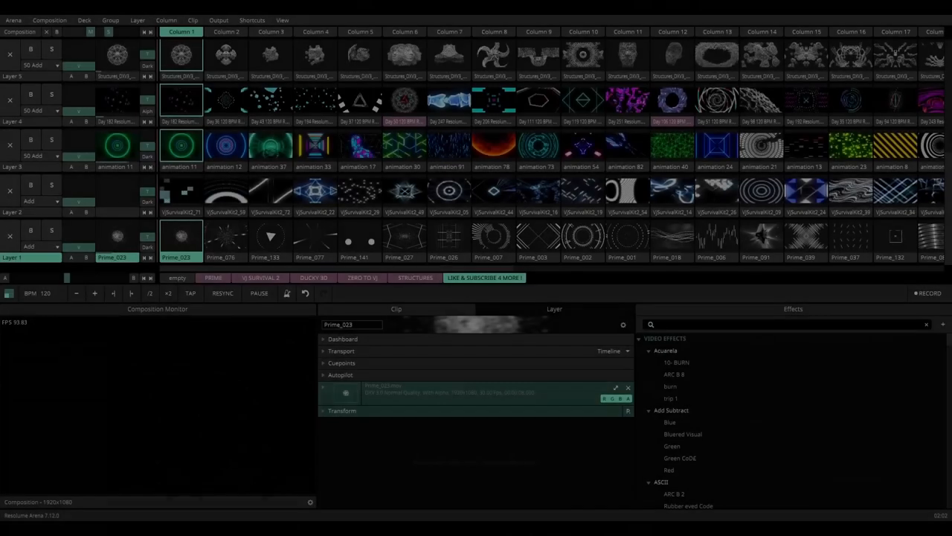
Trigger animation 11's green rings clip in the combined deck.
{"action": "left_click", "coordinate": [180, 238]}
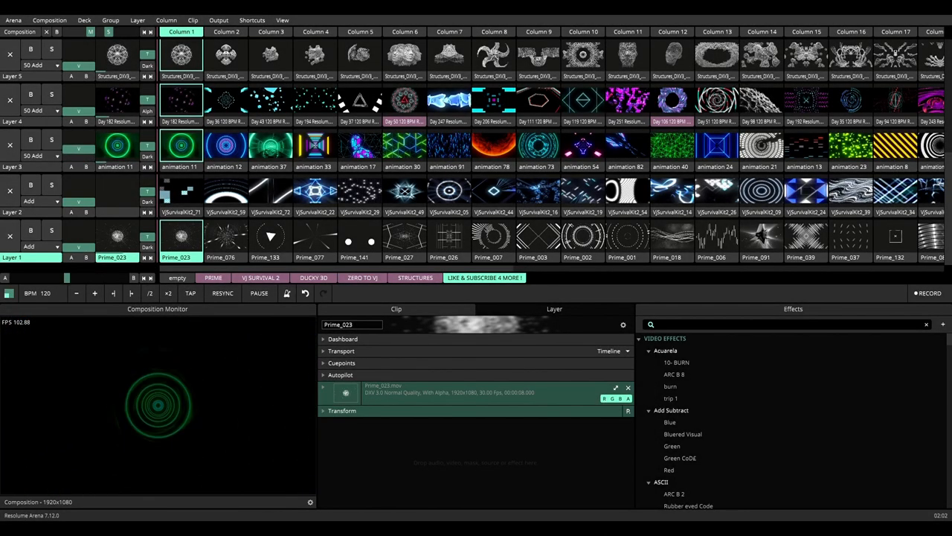